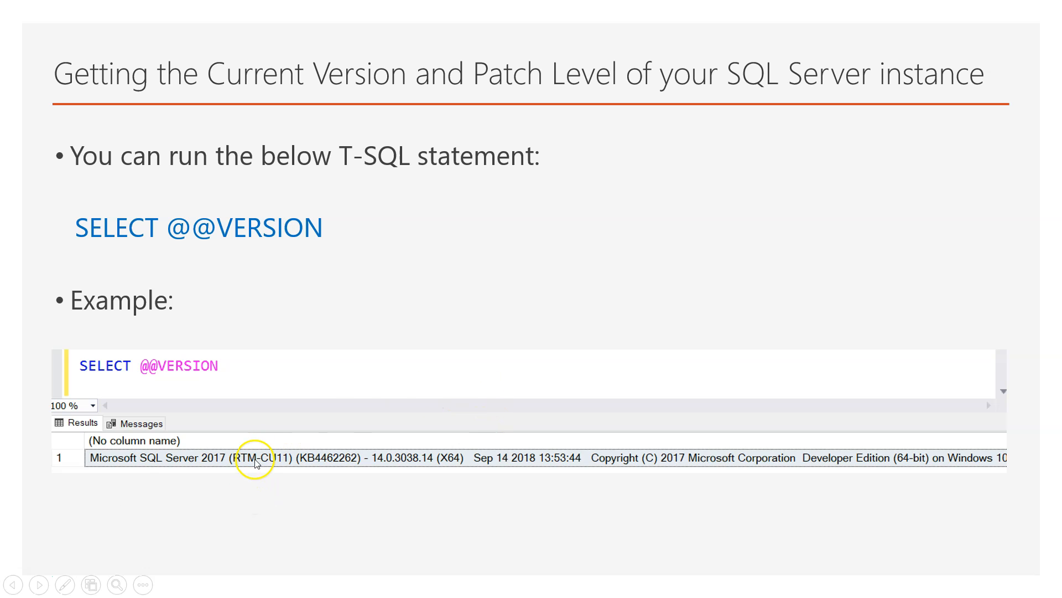
pyautogui.moveTo(200, 466)
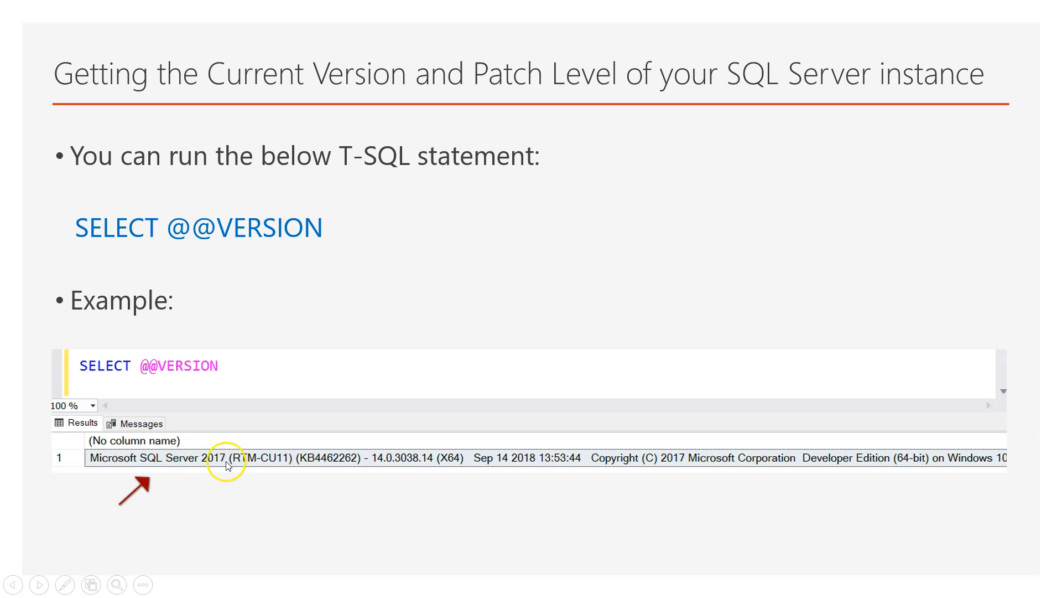
pyautogui.moveTo(295, 465)
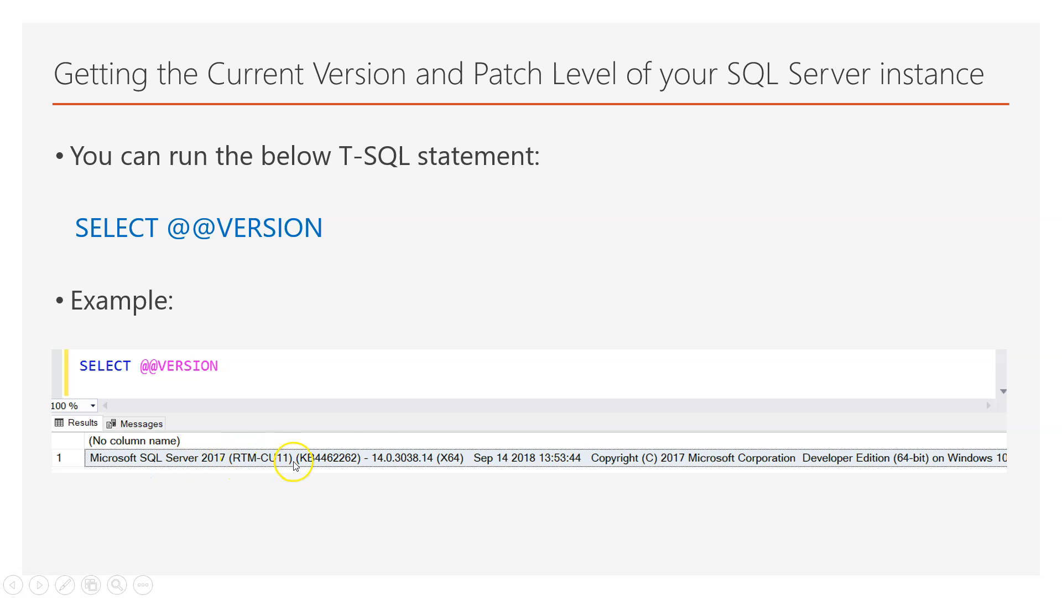
pyautogui.moveTo(887, 470)
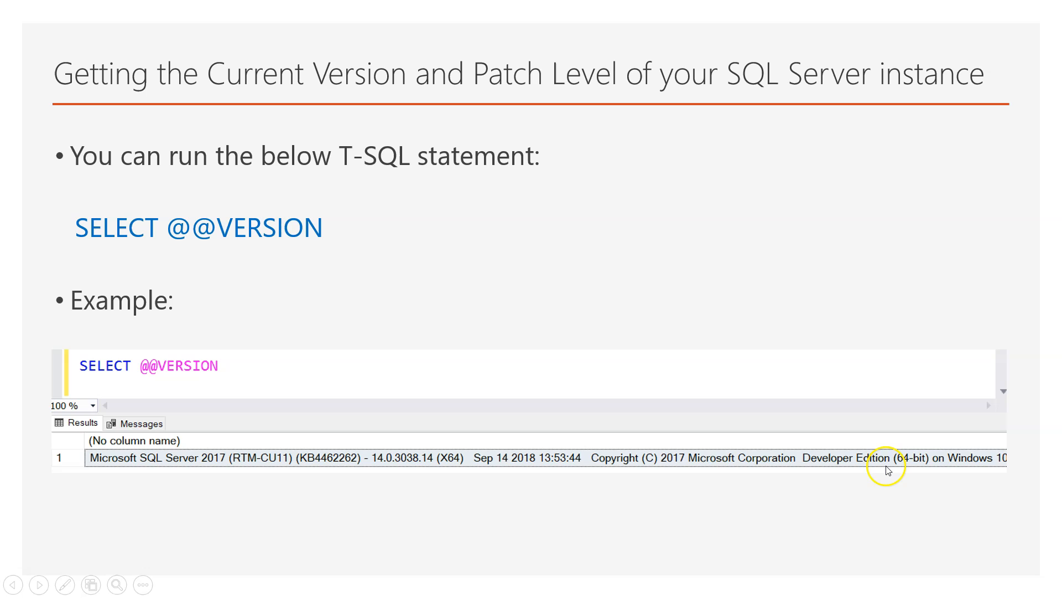